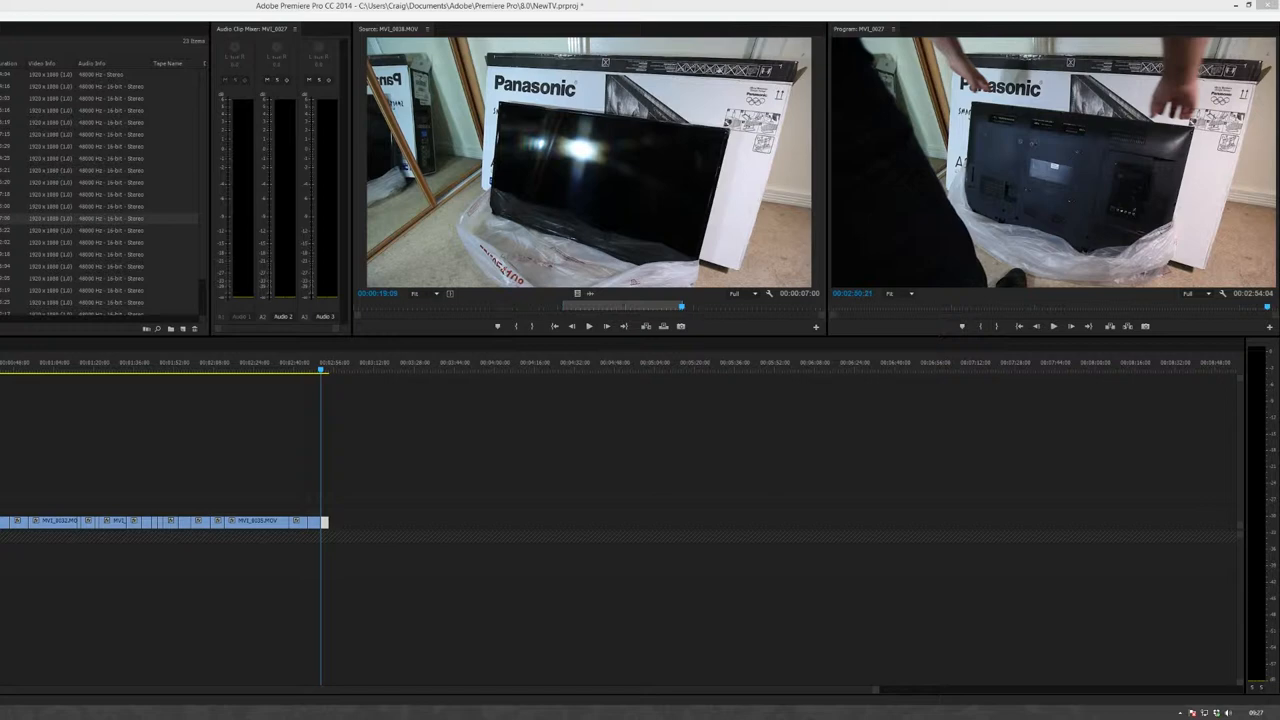
mouse_move(1110, 140)
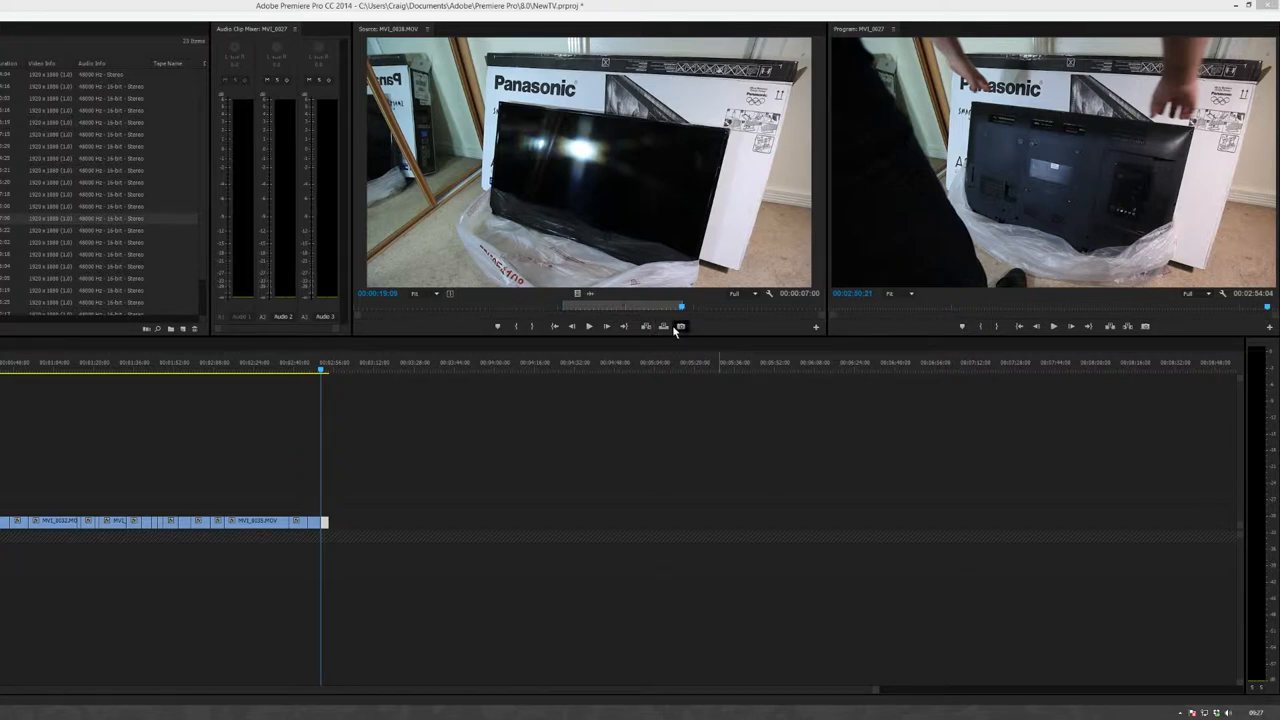
- Open Export Frame for the current Source Monitor frame using the camera button
click(680, 327)
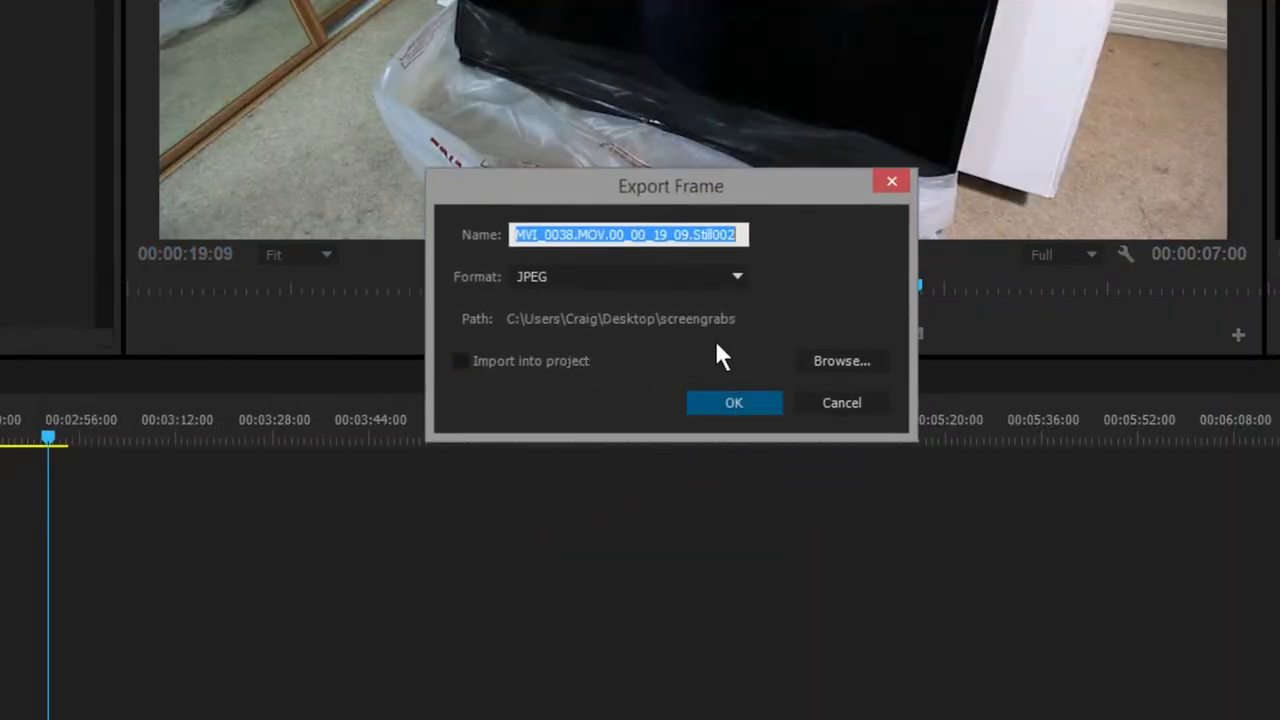
- Keep JPEG as the format and name the still 'monitor'
click(628, 276)
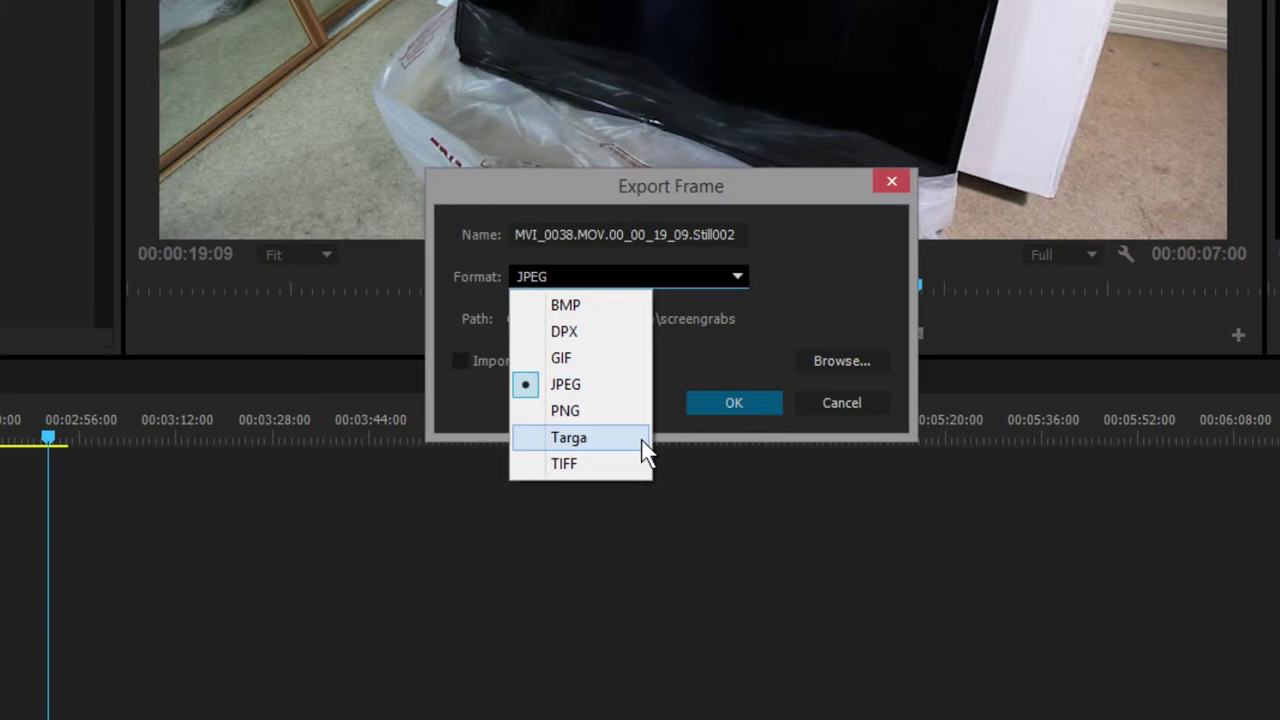
click(566, 384)
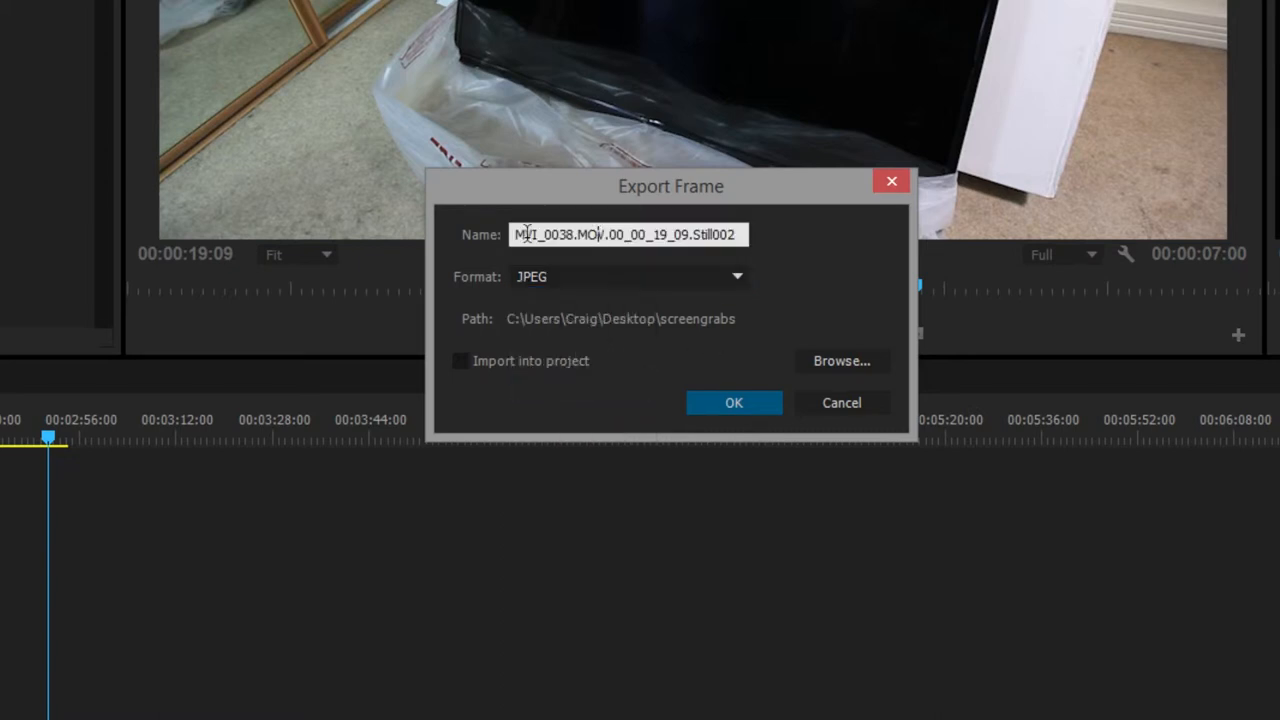
triple_click(630, 234)
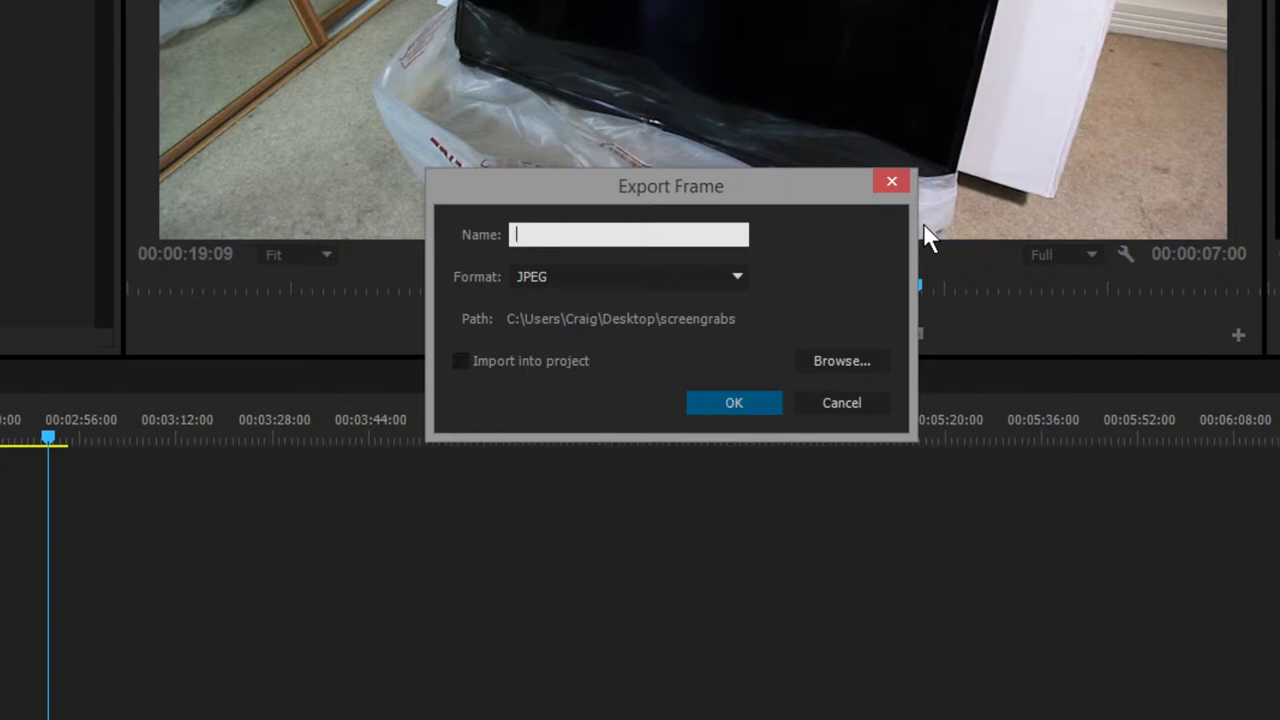
text(monitor)
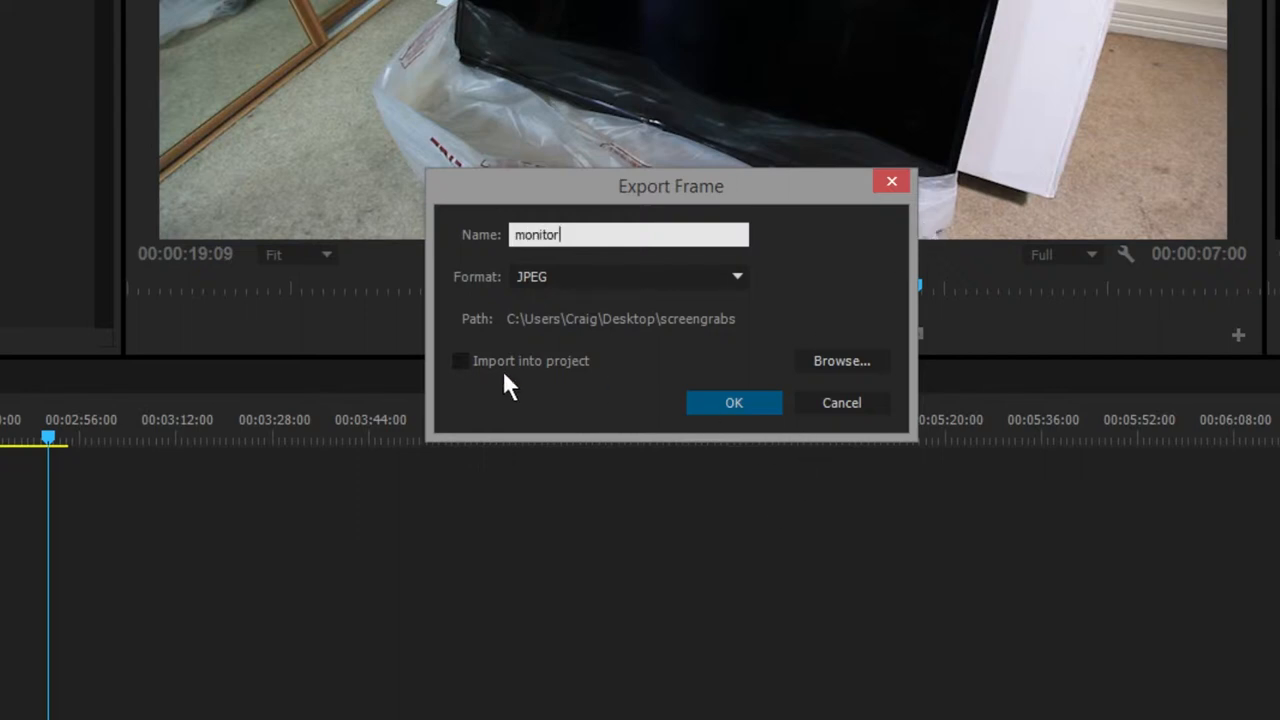
mouse_move(582, 345)
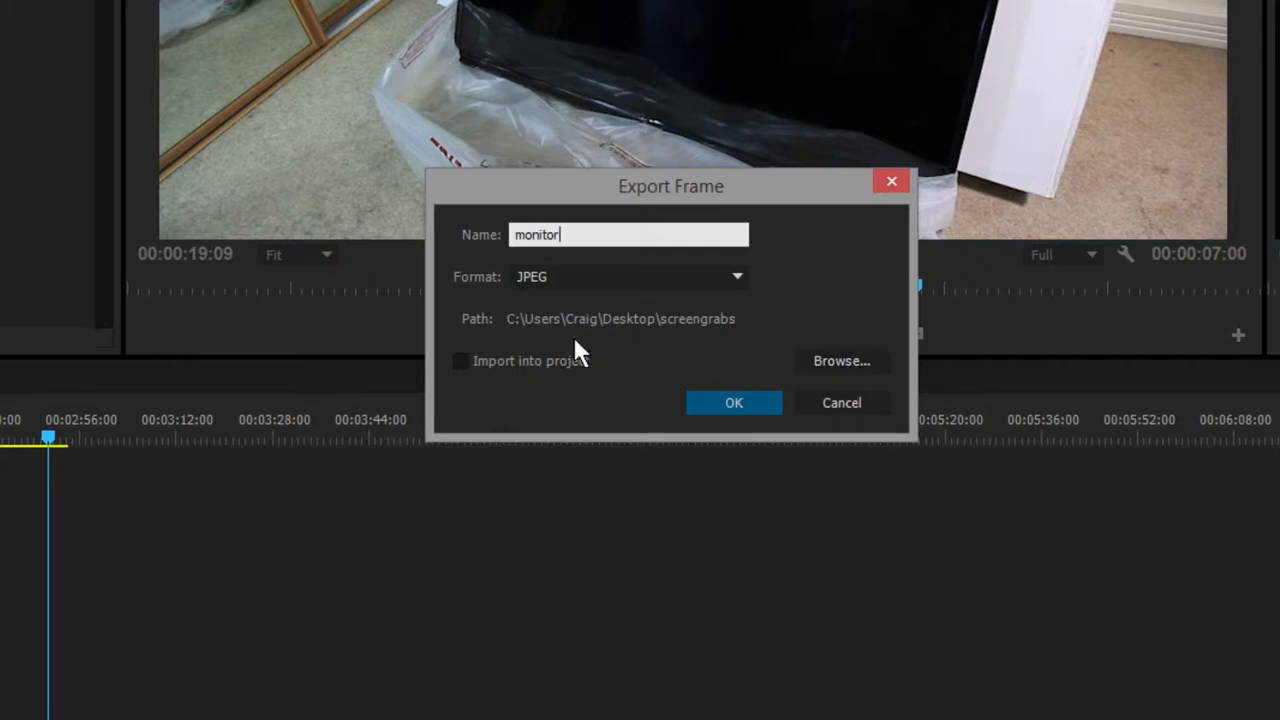
mouse_move(681, 335)
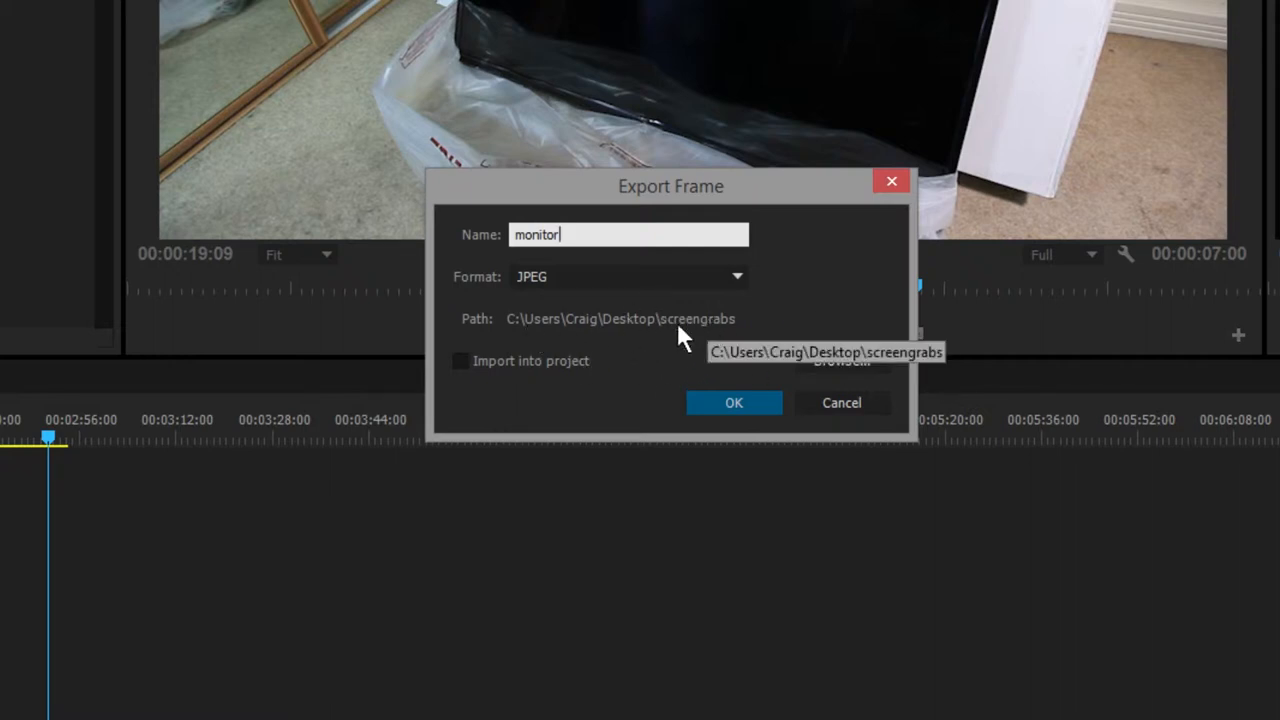
mouse_move(871, 369)
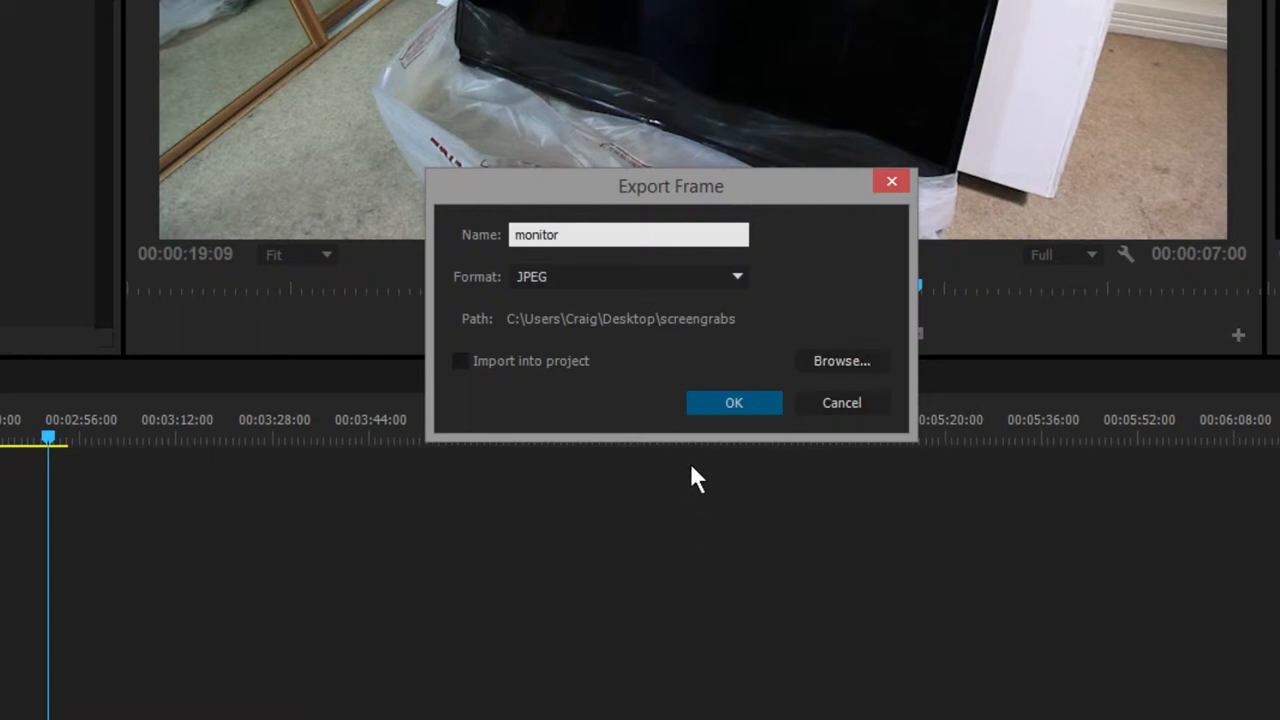
- Confirm the export of monitor.jpg into the Desktop screengrabs folder
click(733, 402)
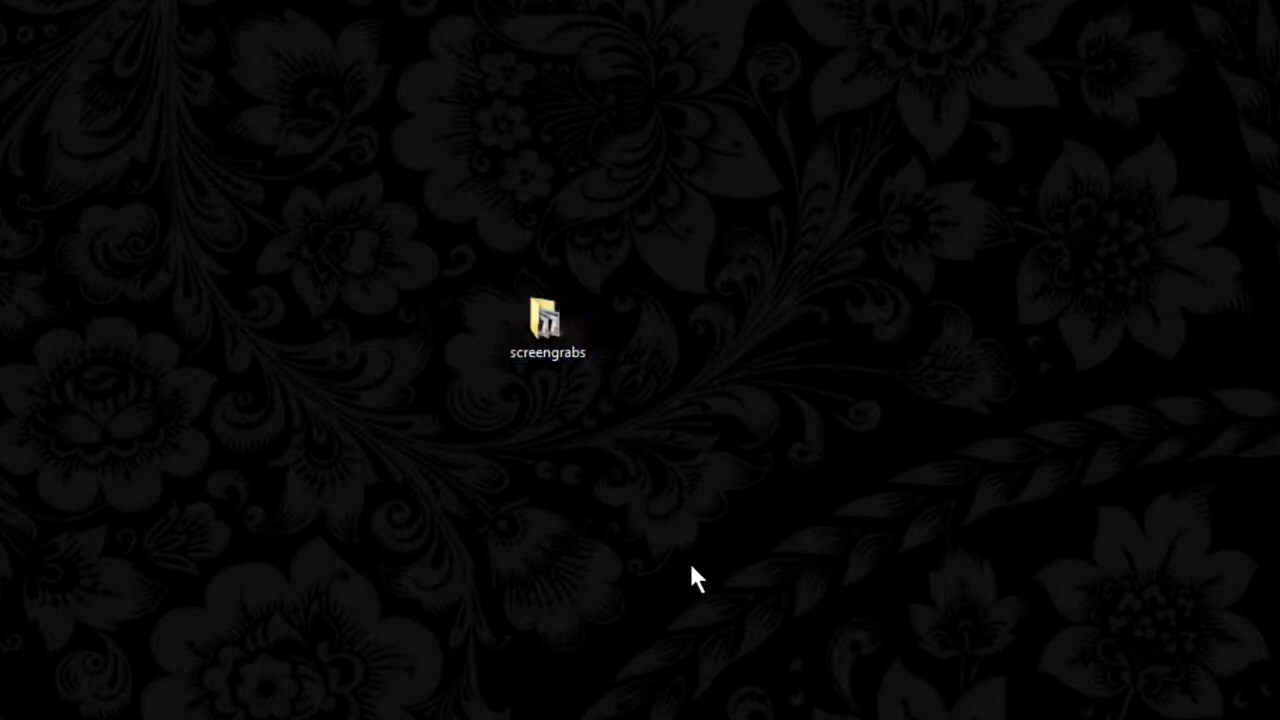
mouse_move(227, 546)
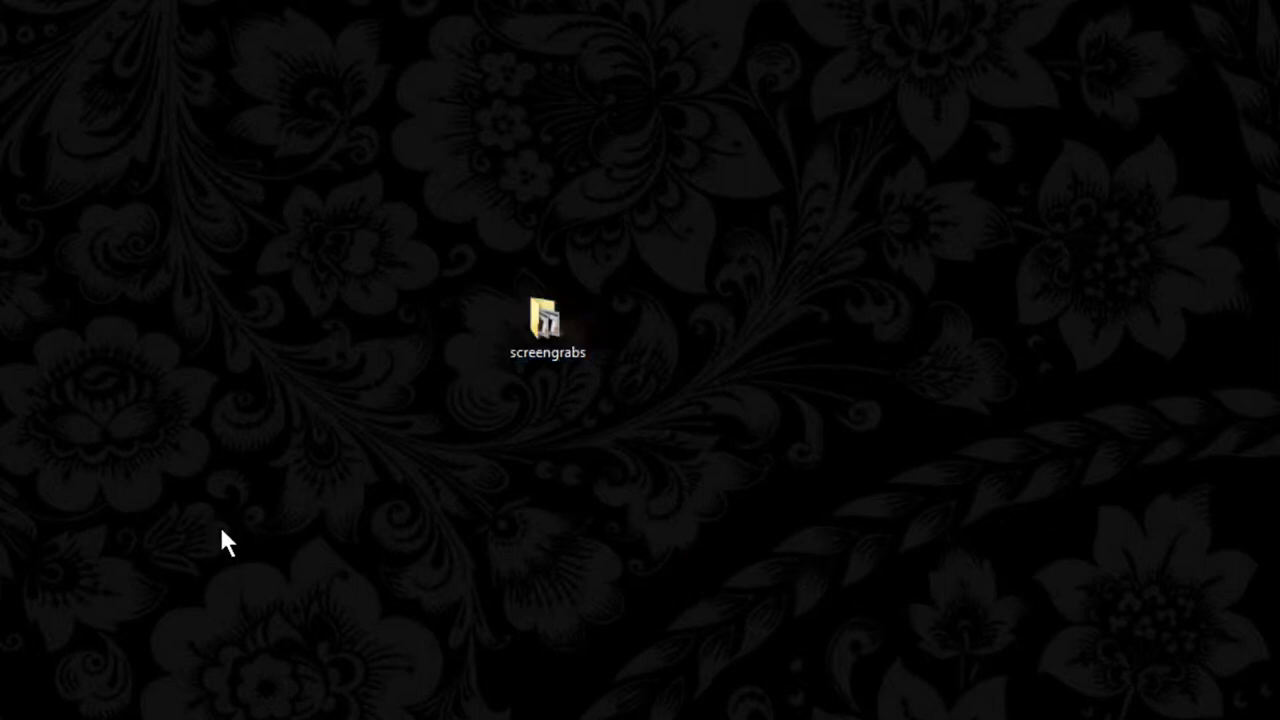
mouse_move(557, 323)
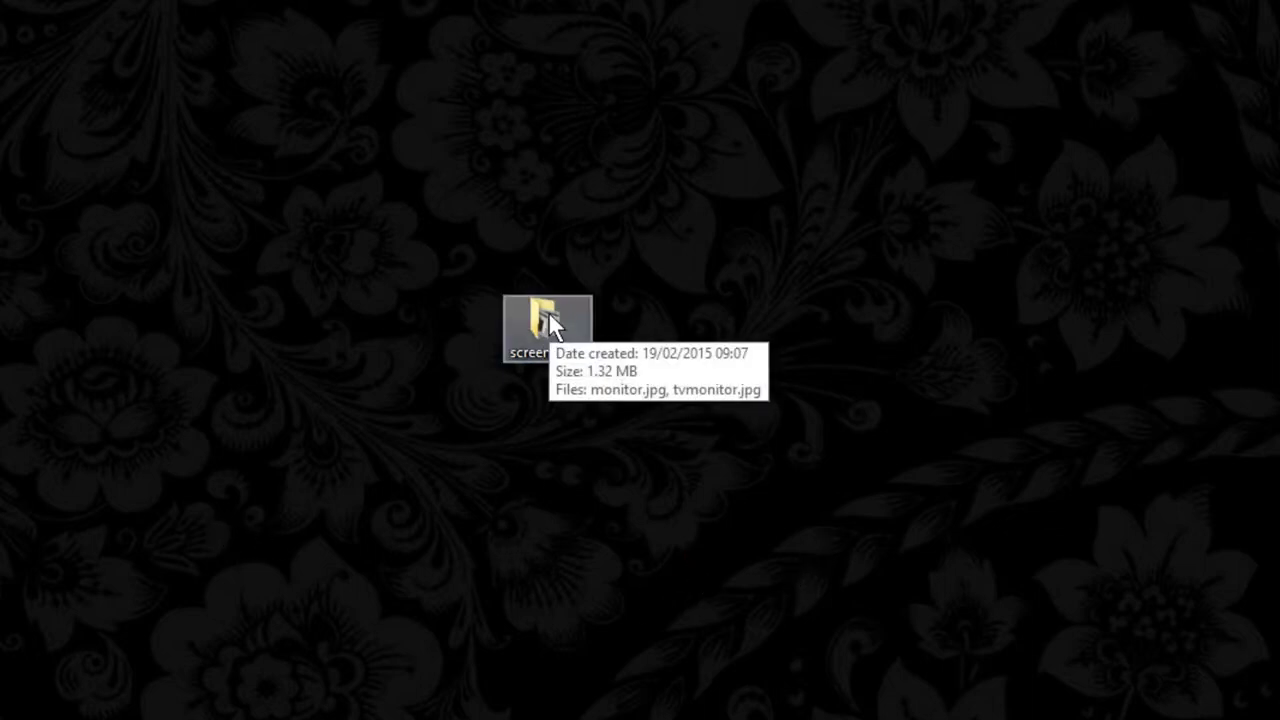
- Open the screengrabs folder, select monitor.jpg and bring up its context menu
double_click(537, 322)
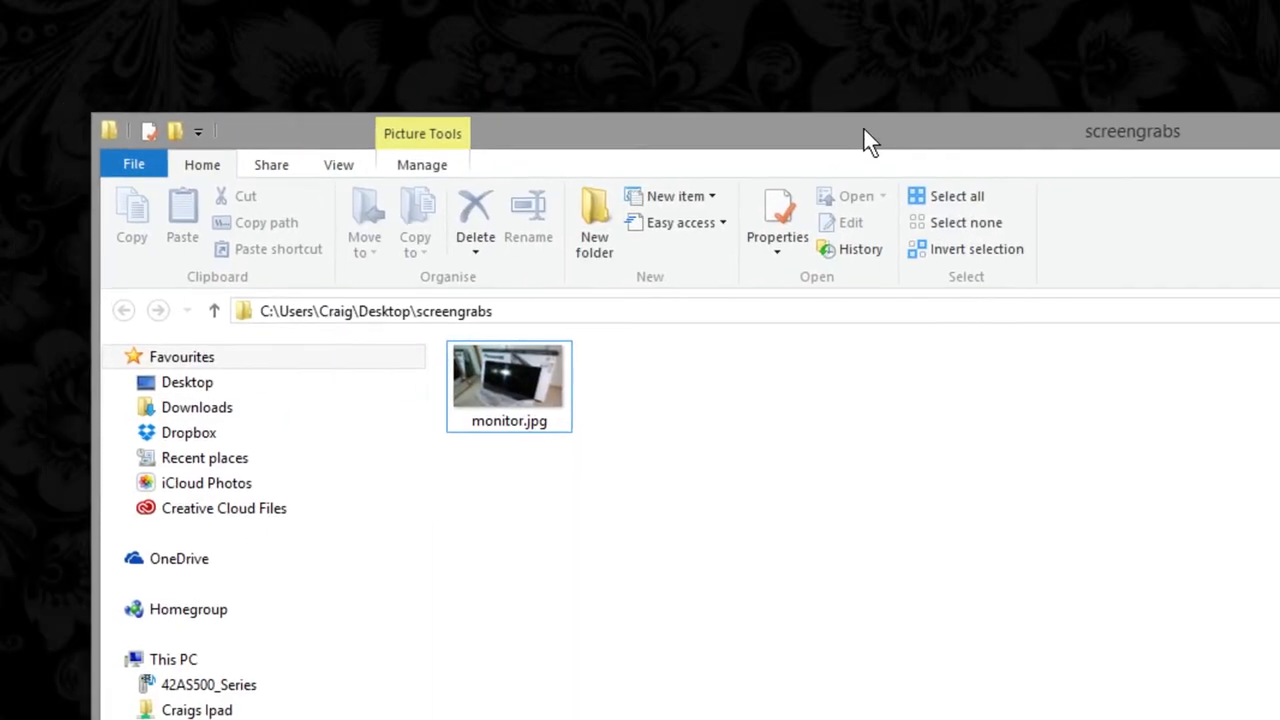
right_click(508, 375)
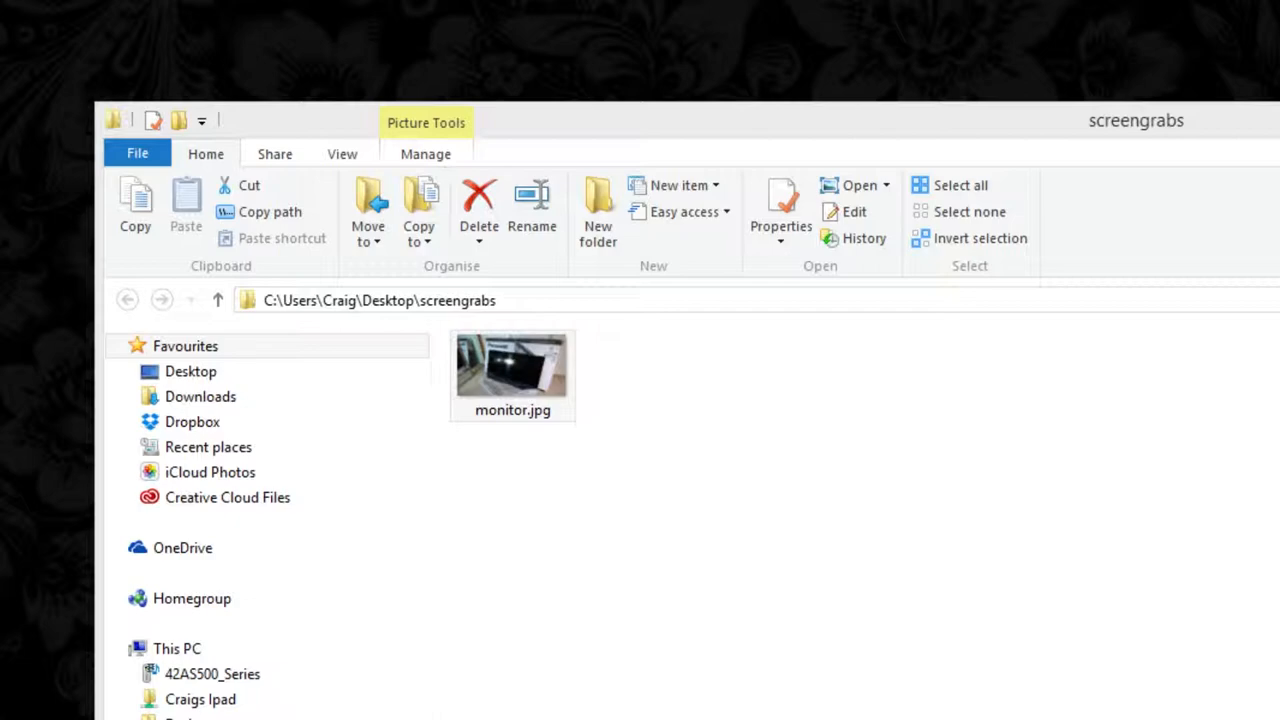
click(512, 375)
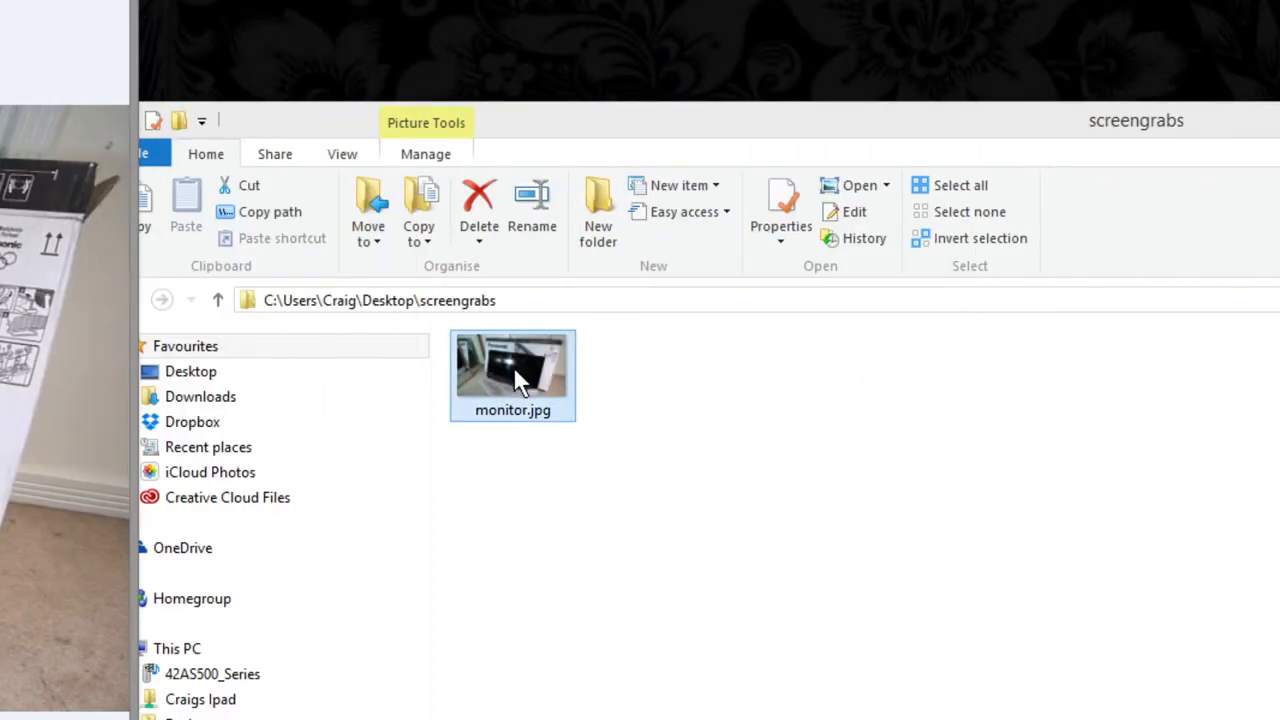
right_click(512, 378)
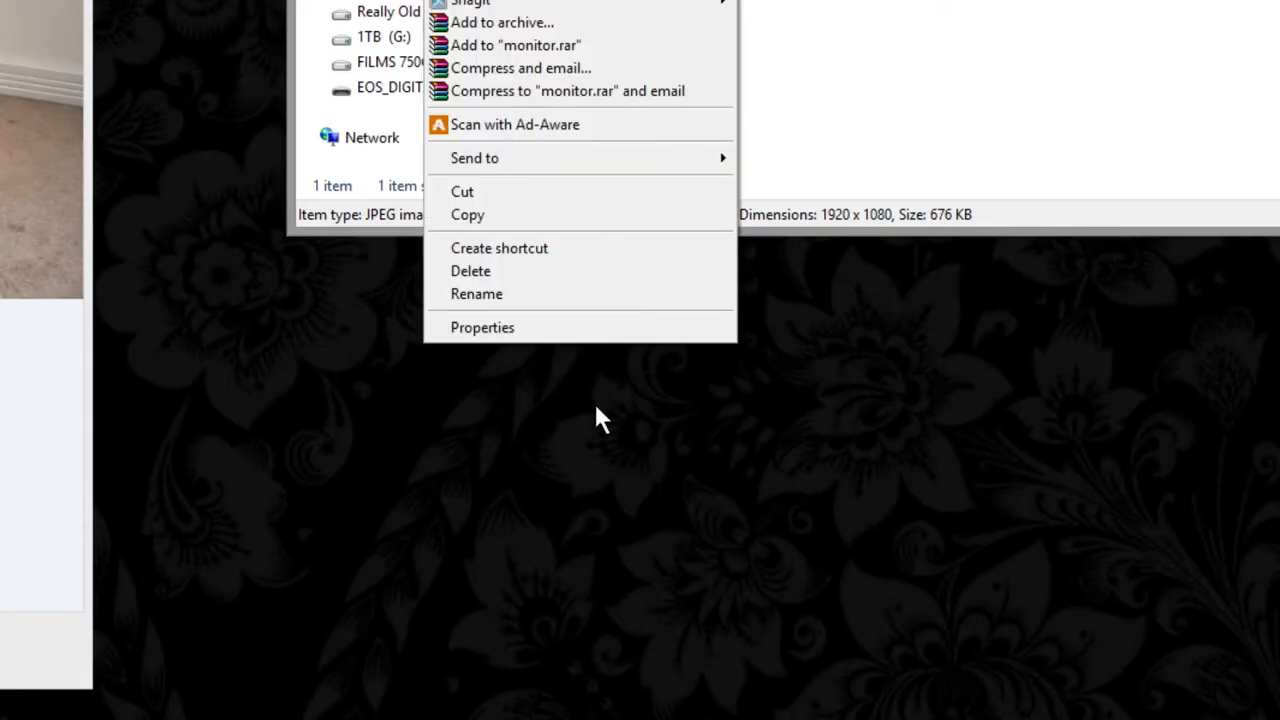
- View monitor.jpg's Properties Details, confirming 1920×1080 pixels, 96 dpi, 24-bit depth
click(482, 327)
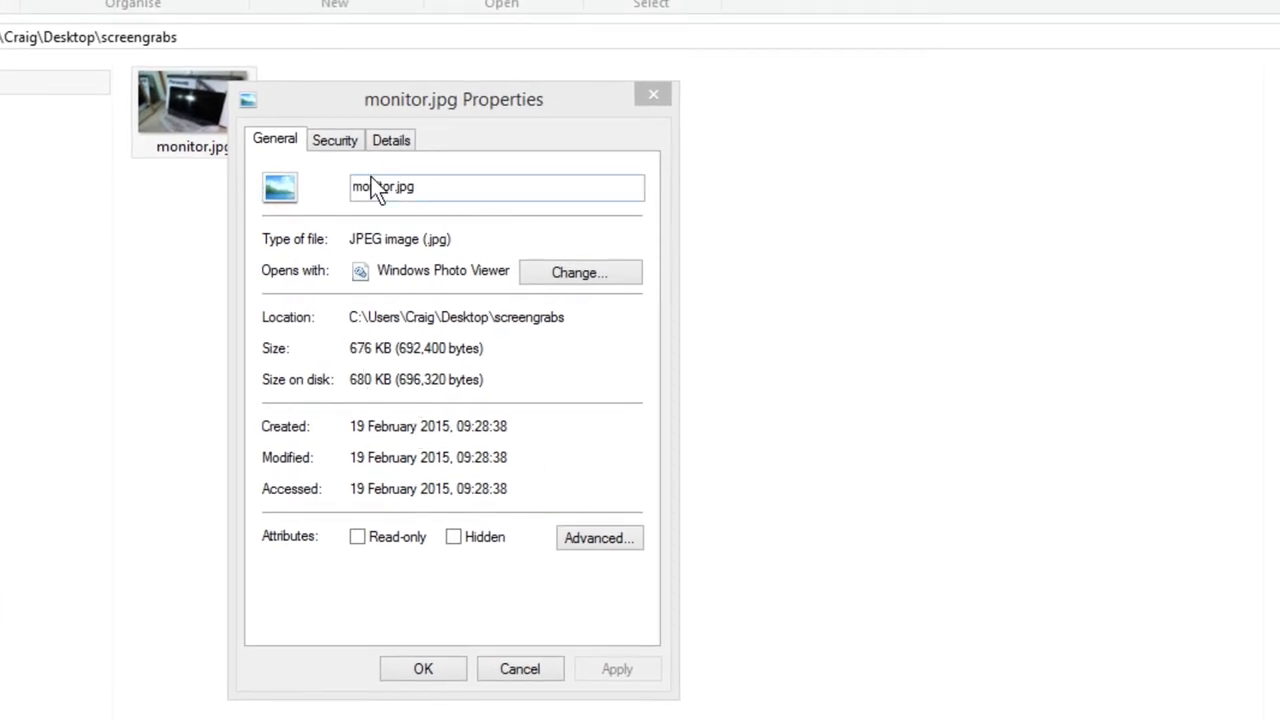
click(391, 140)
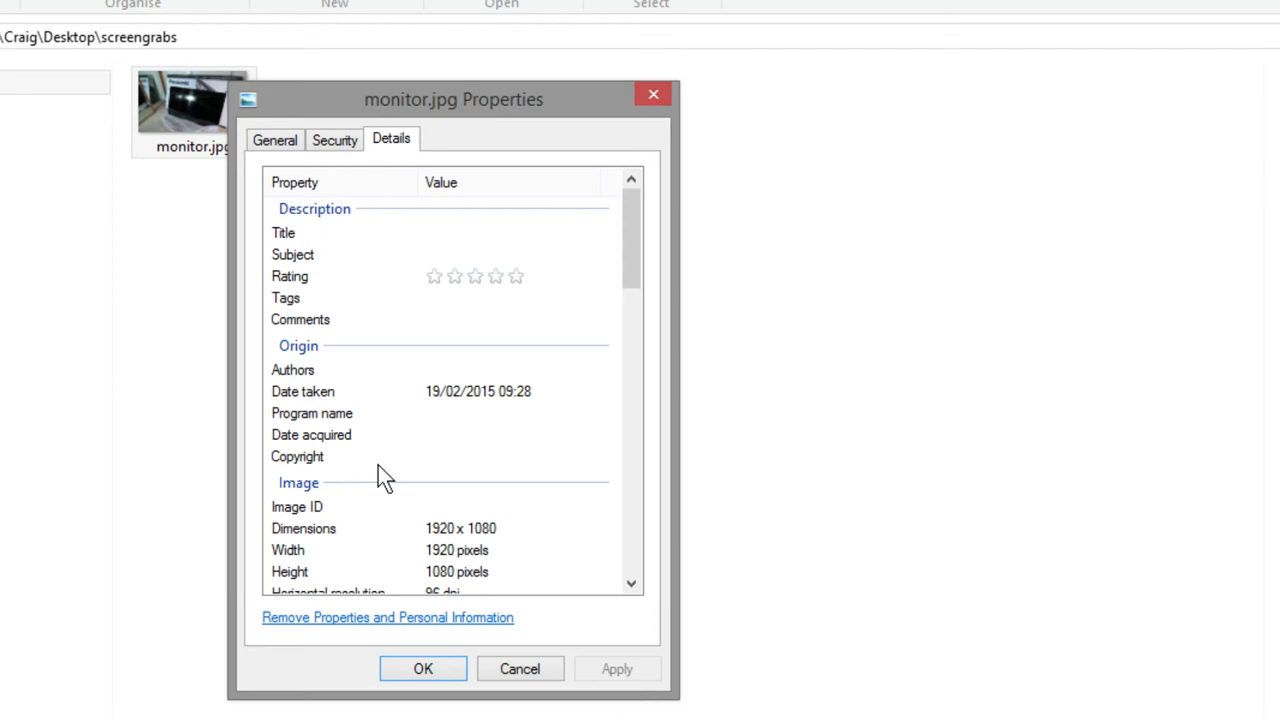
mouse_move(507, 540)
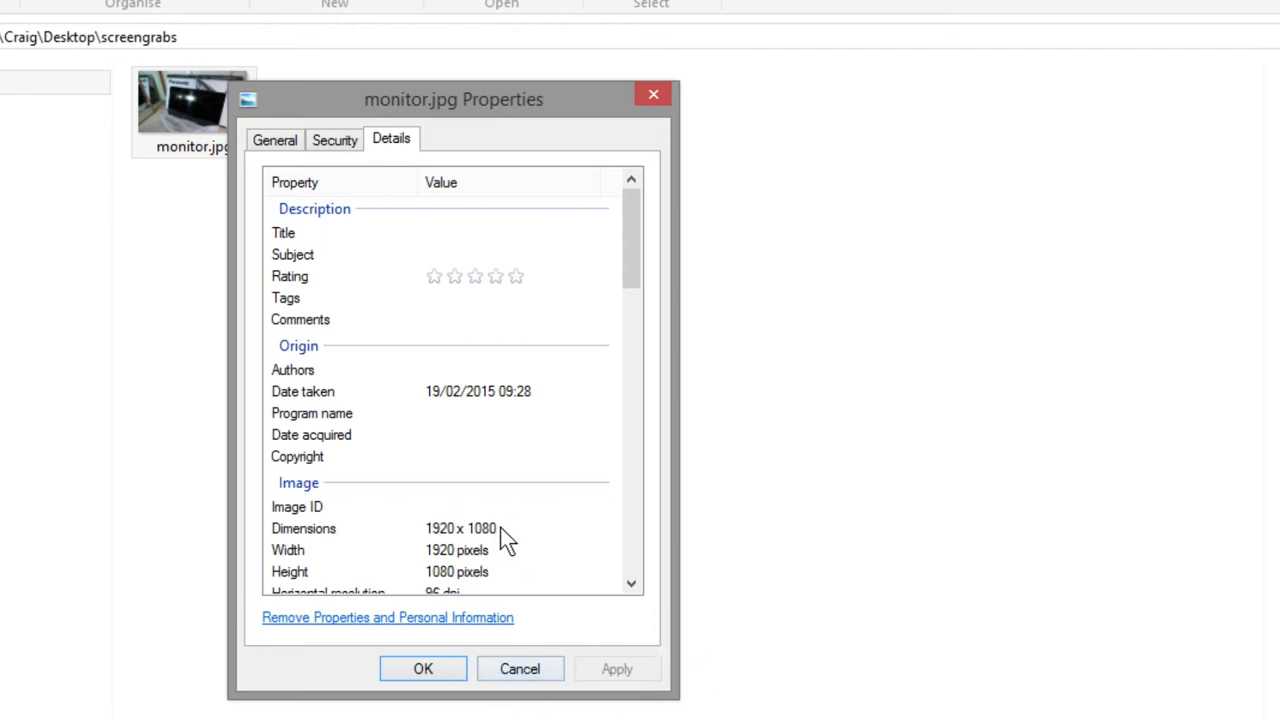
click(455, 529)
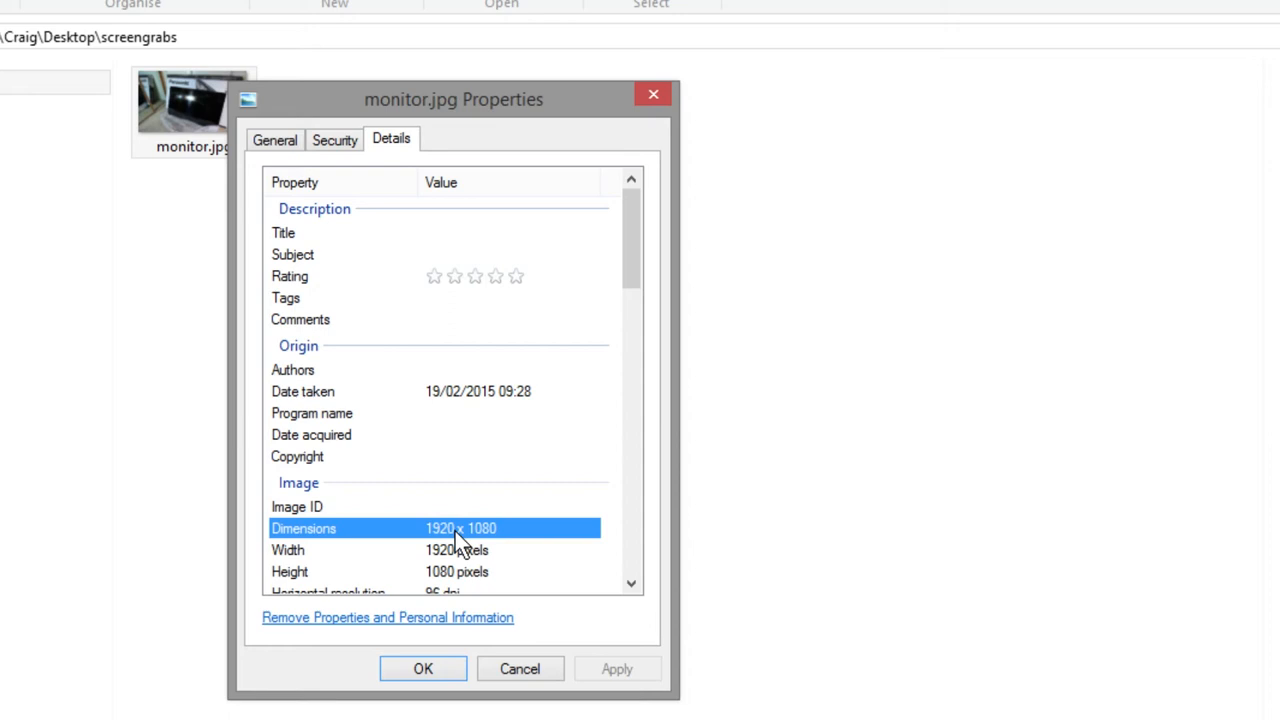
scroll(down, 3)
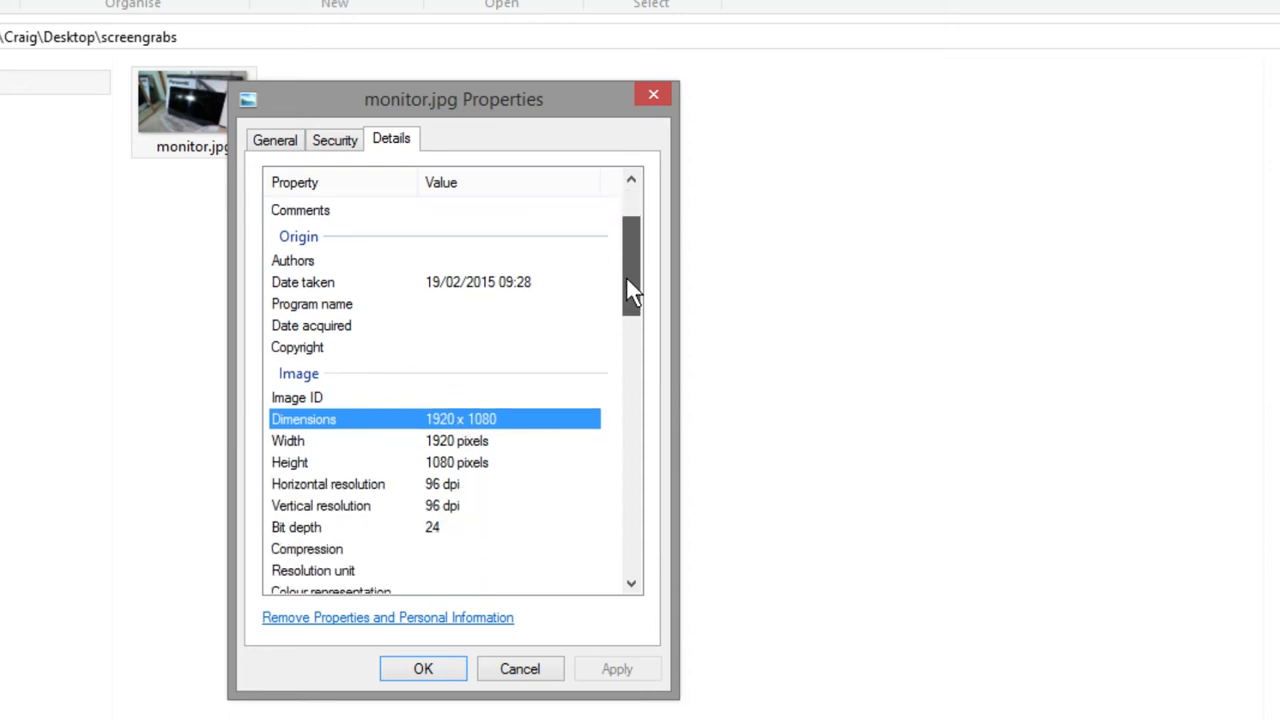